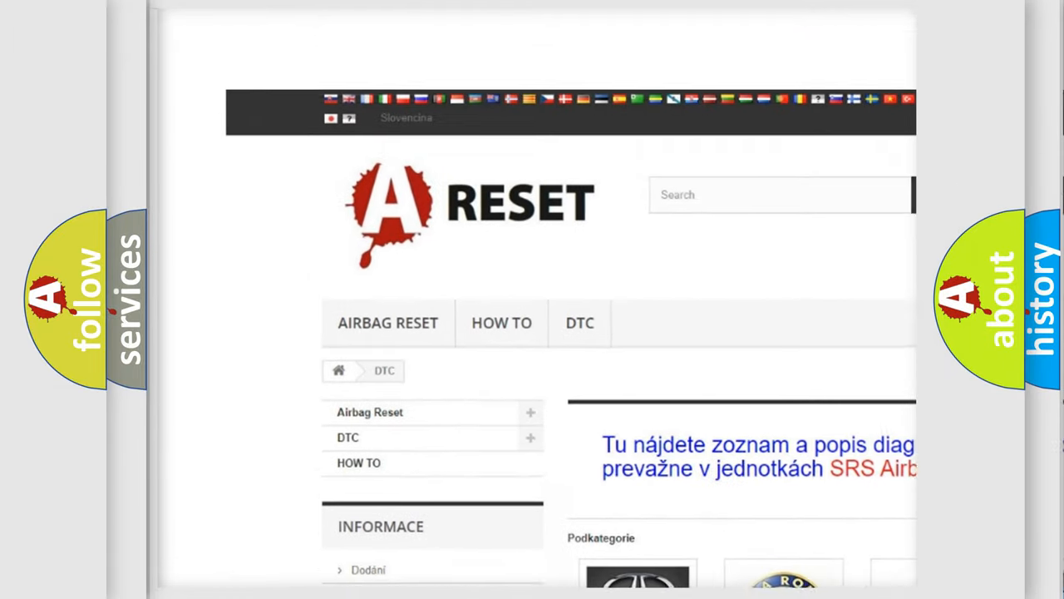
# Select the FIAT DTC tile from the brand grid and browse the Fiat code list
pyautogui.scroll(-3)
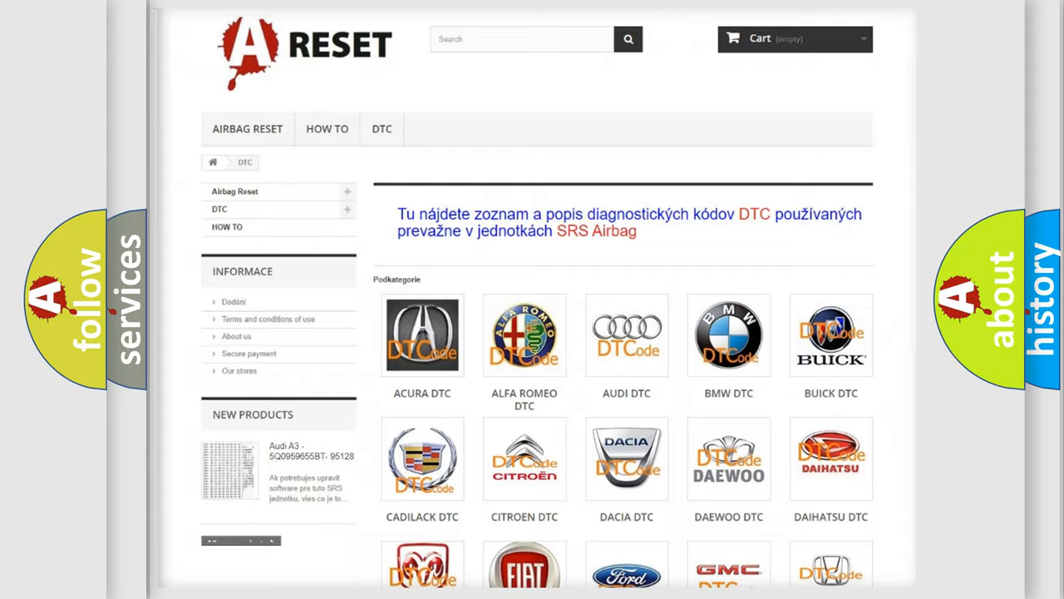
pyautogui.scroll(-3)
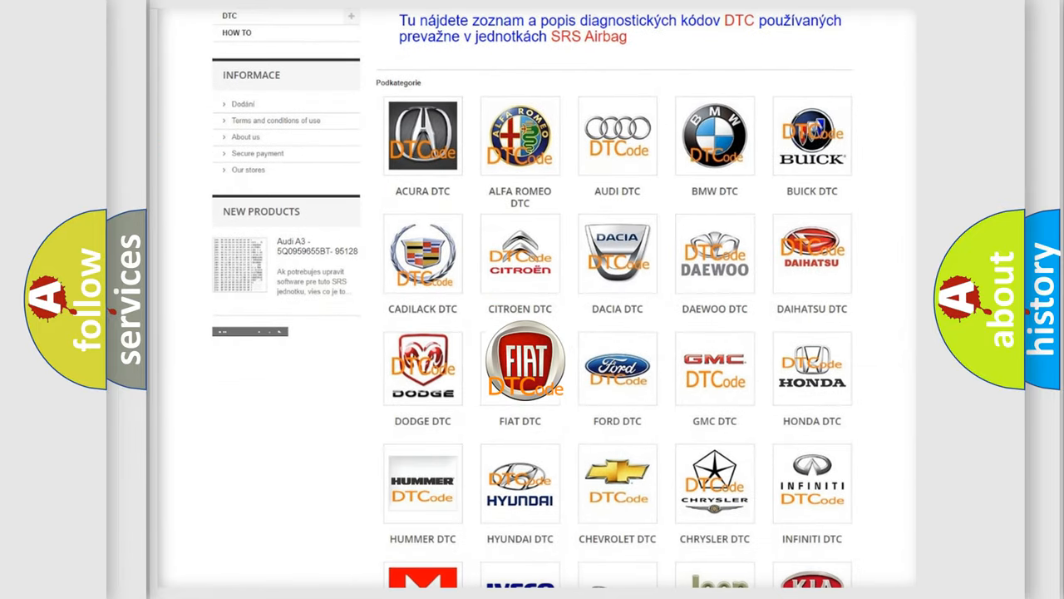
pyautogui.click(519, 365)
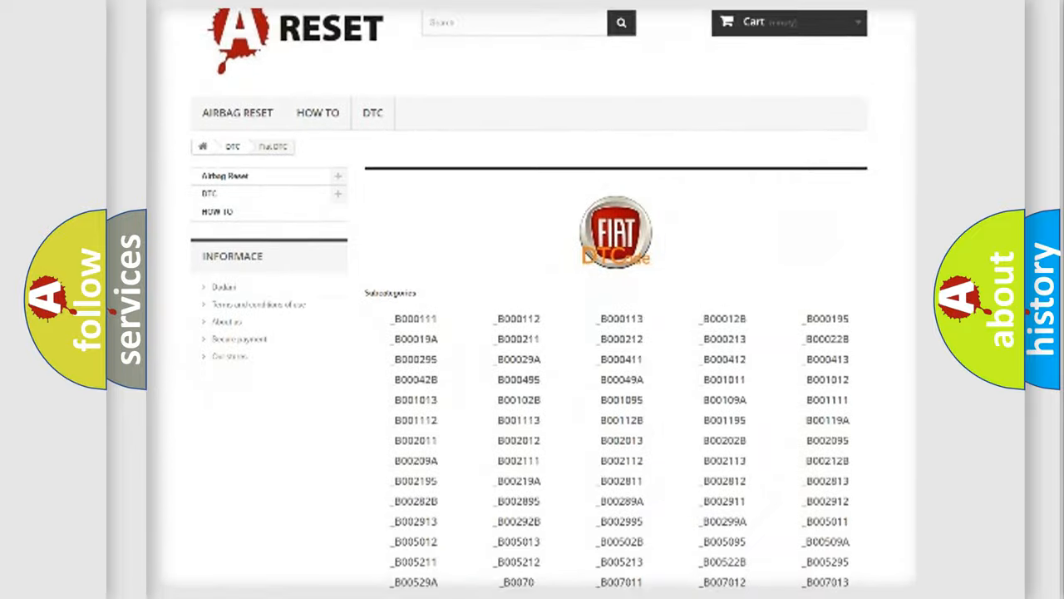
pyautogui.scroll(-3)
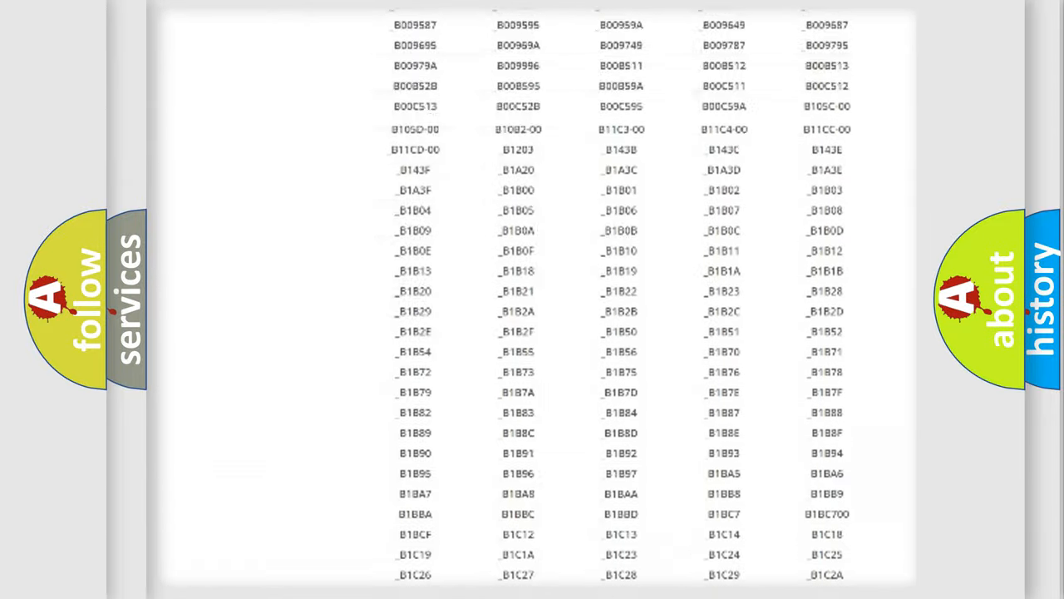
pyautogui.scroll(3)
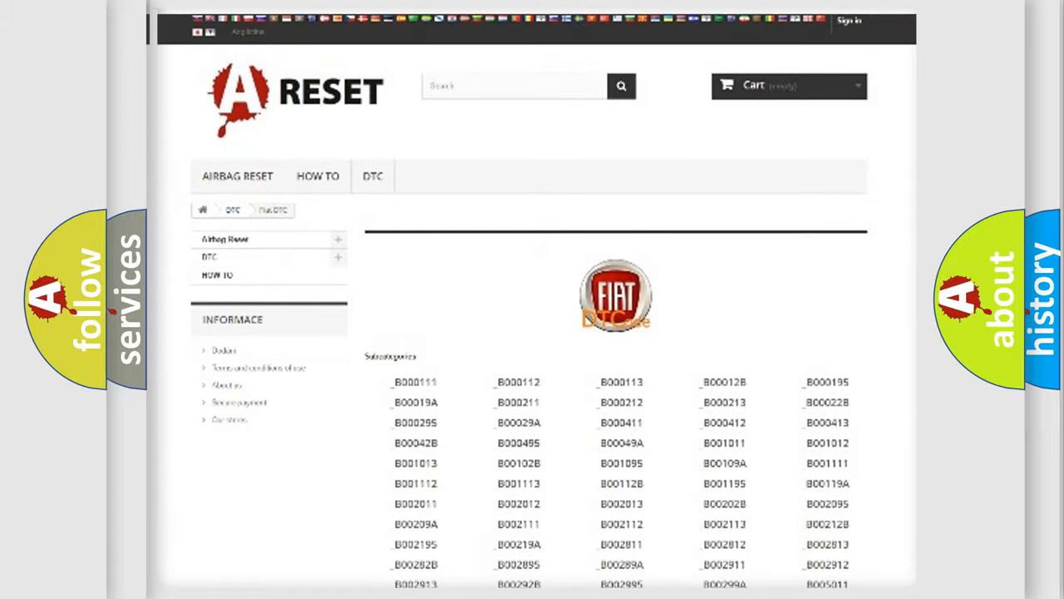